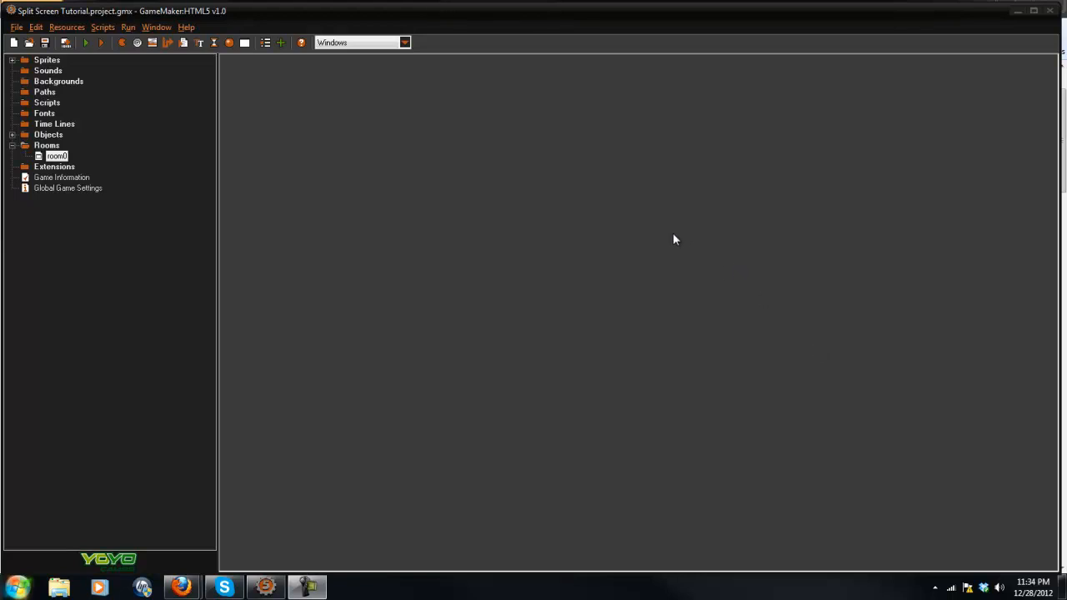
mouse_move(370, 180)
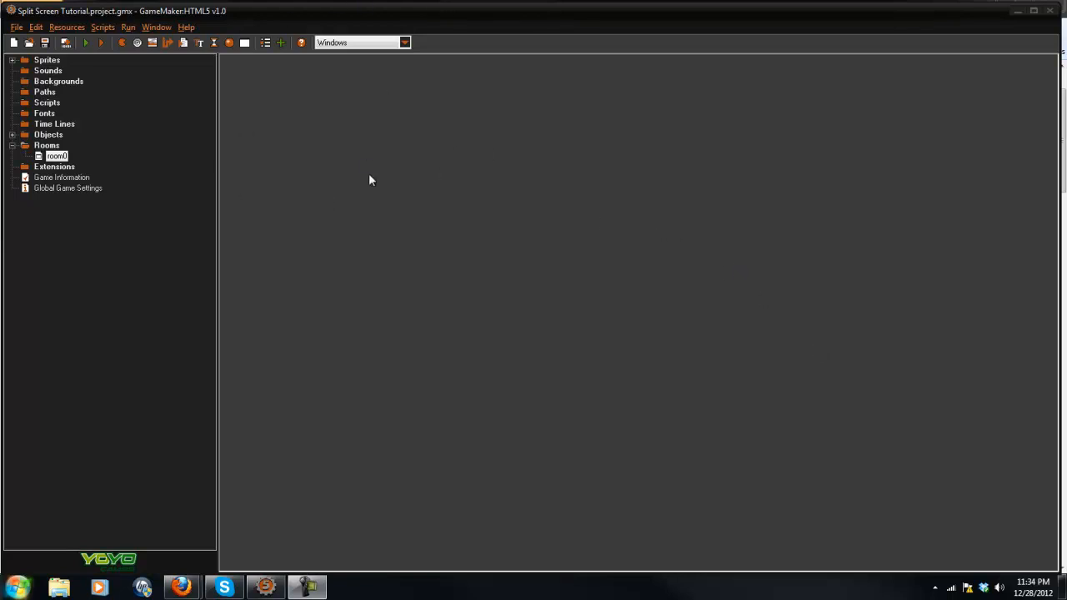
mouse_move(394, 159)
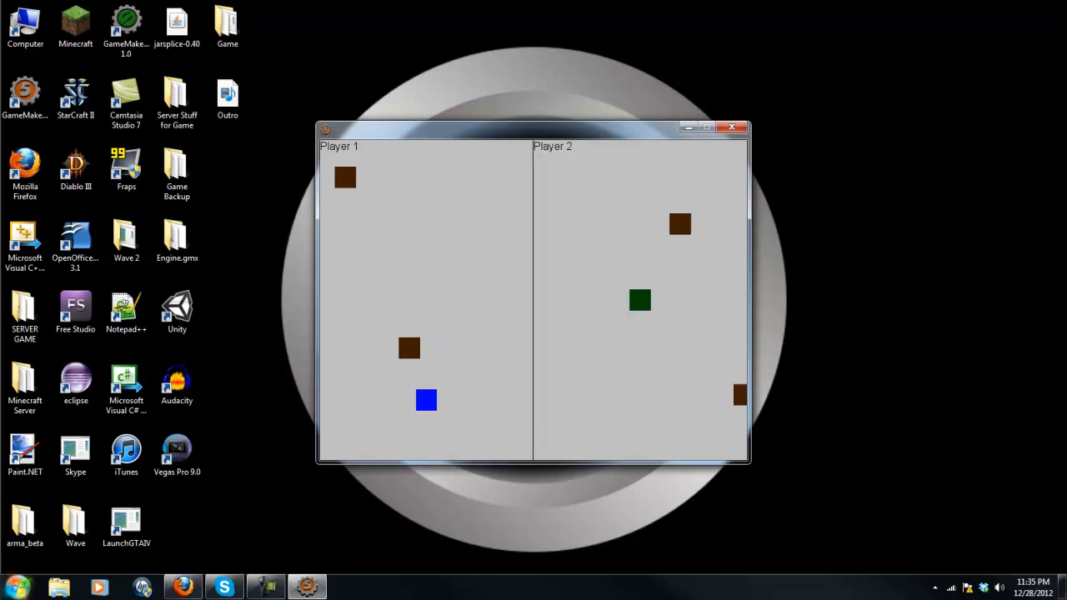
- Review player 1's arrow-key code, player 2's WASD code and the draw object before editing the room
click(732, 126)
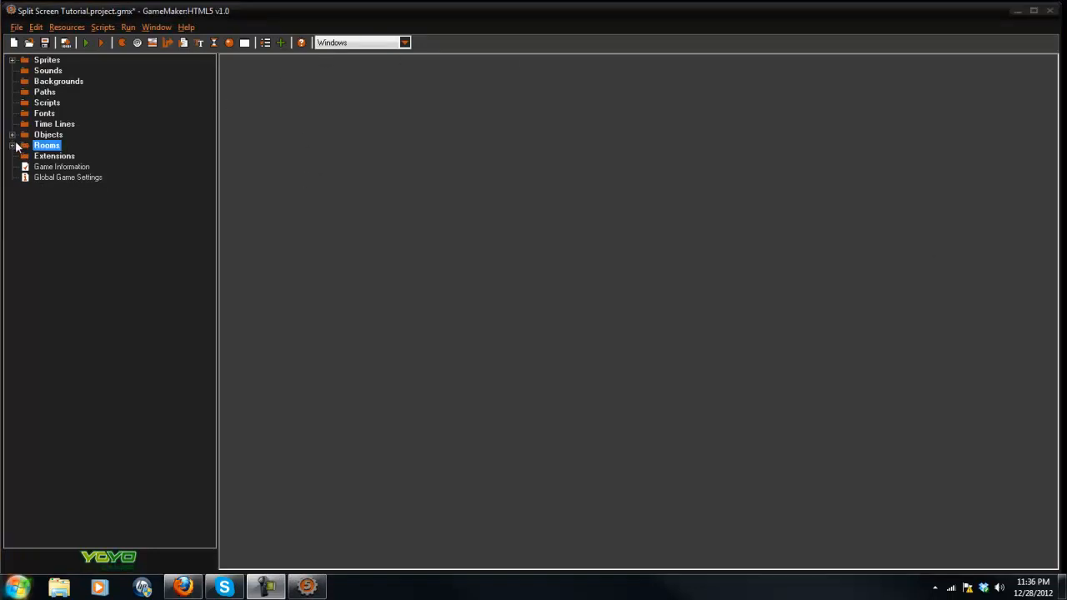
click(13, 133)
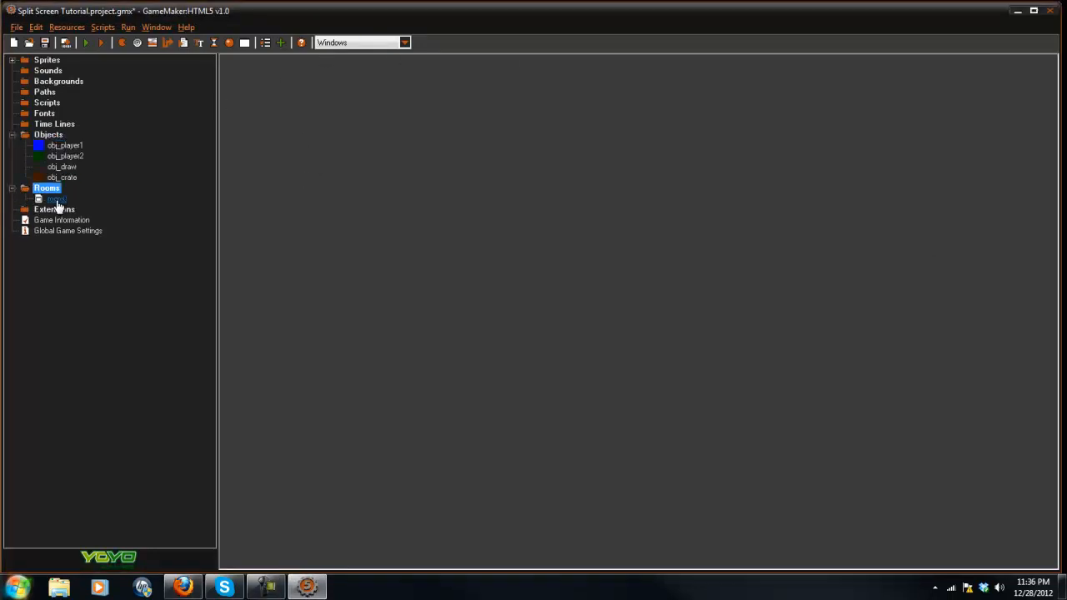
double_click(57, 198)
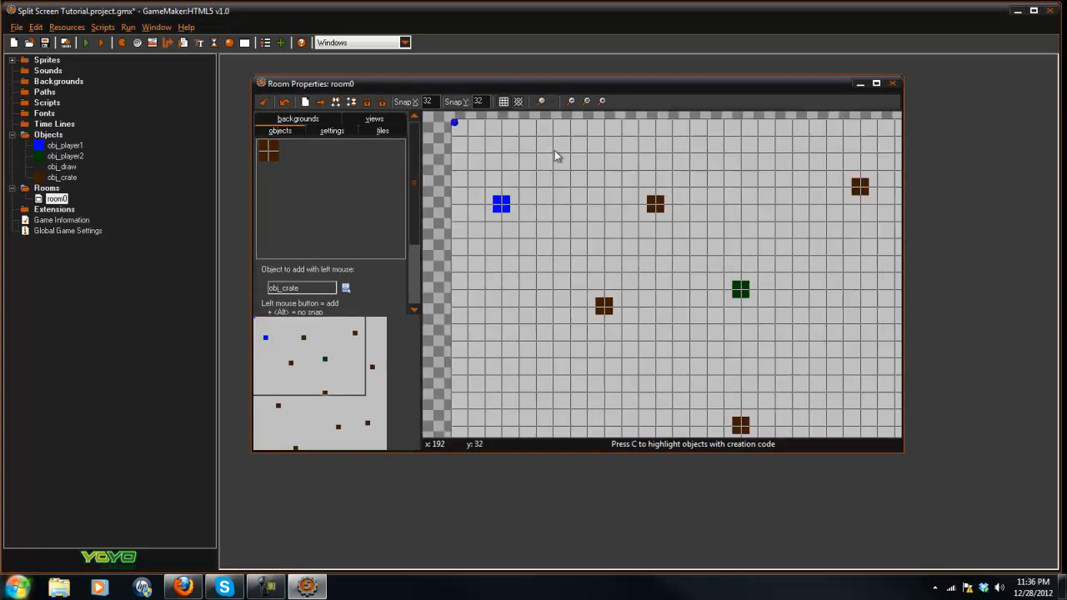
double_click(63, 145)
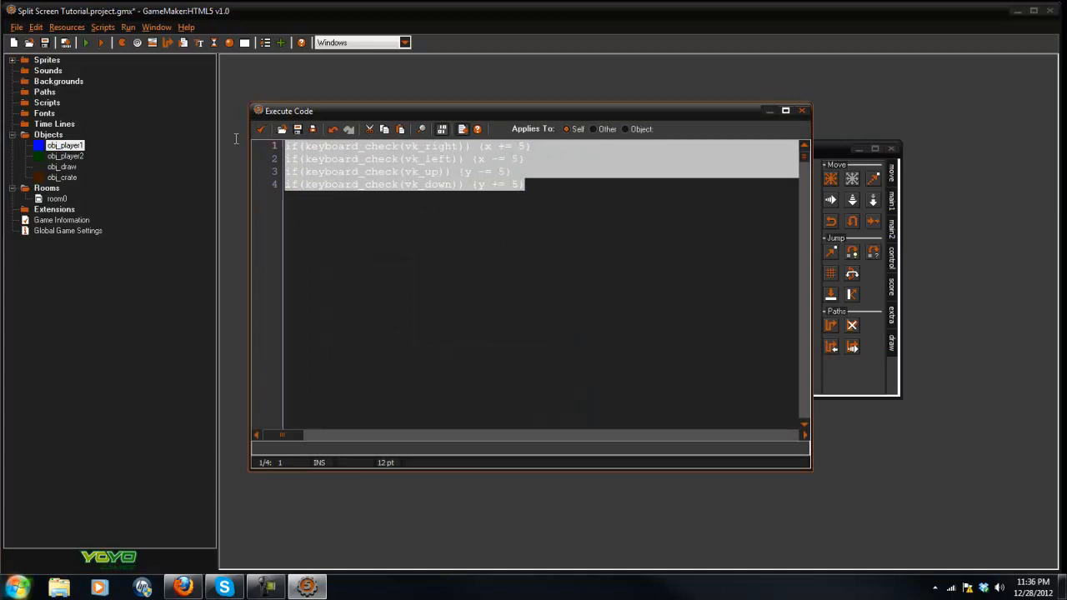
click(525, 183)
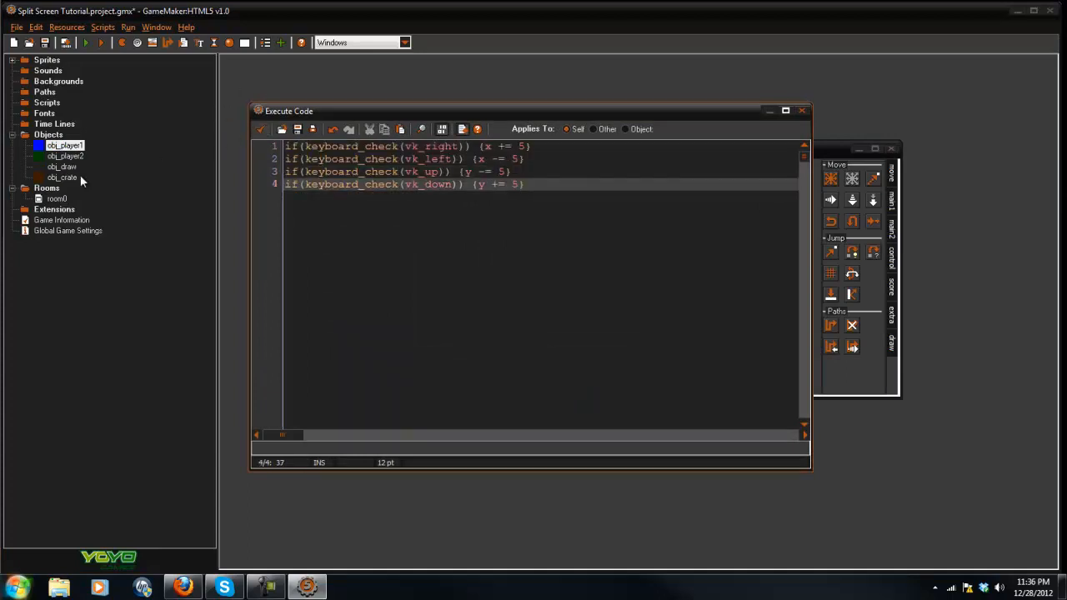
double_click(65, 156)
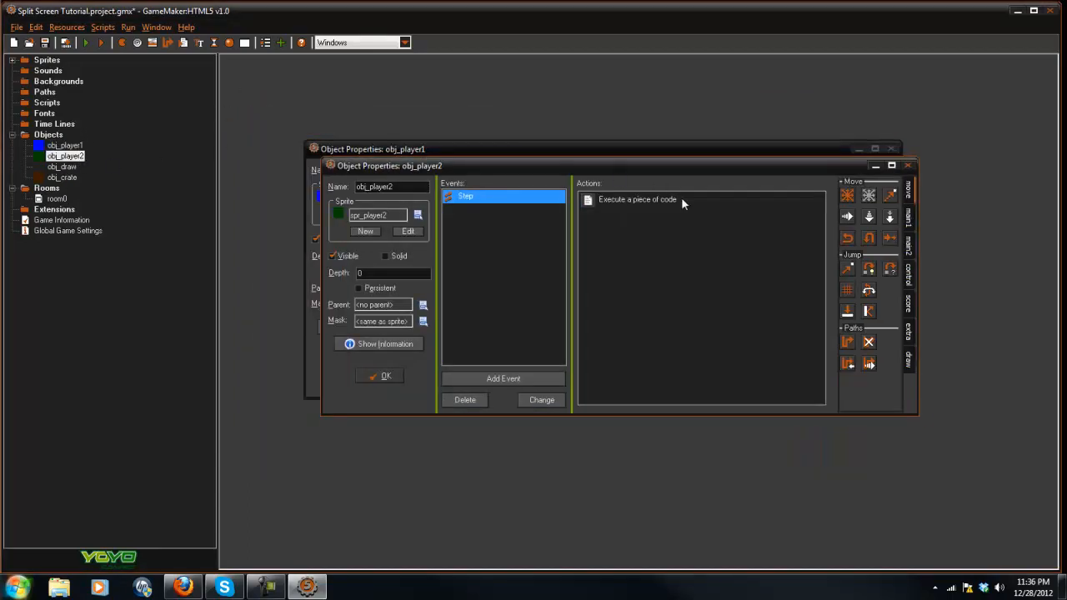
double_click(637, 200)
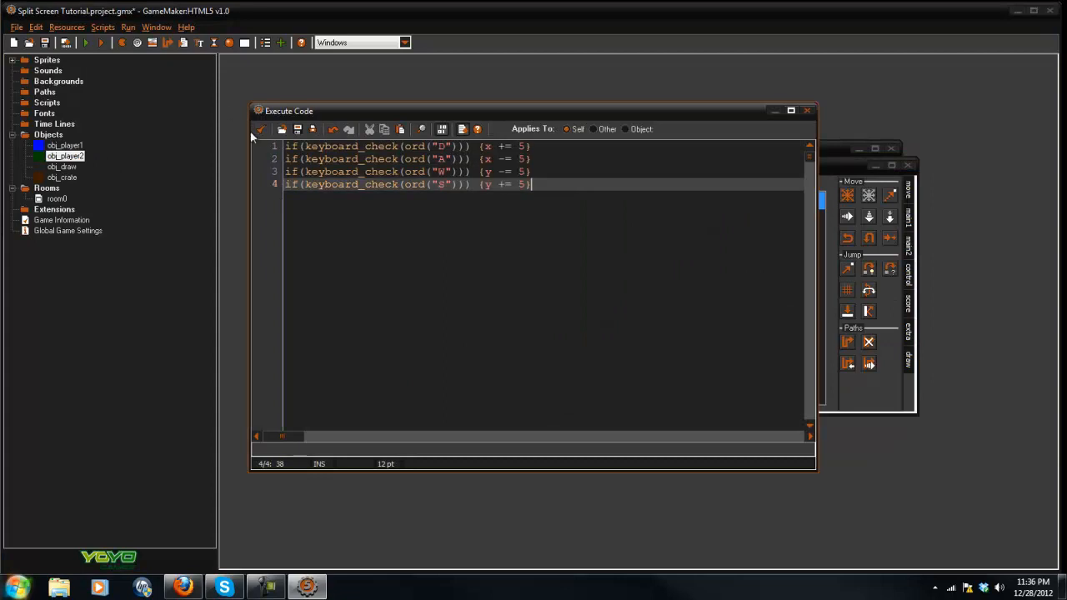
double_click(65, 157)
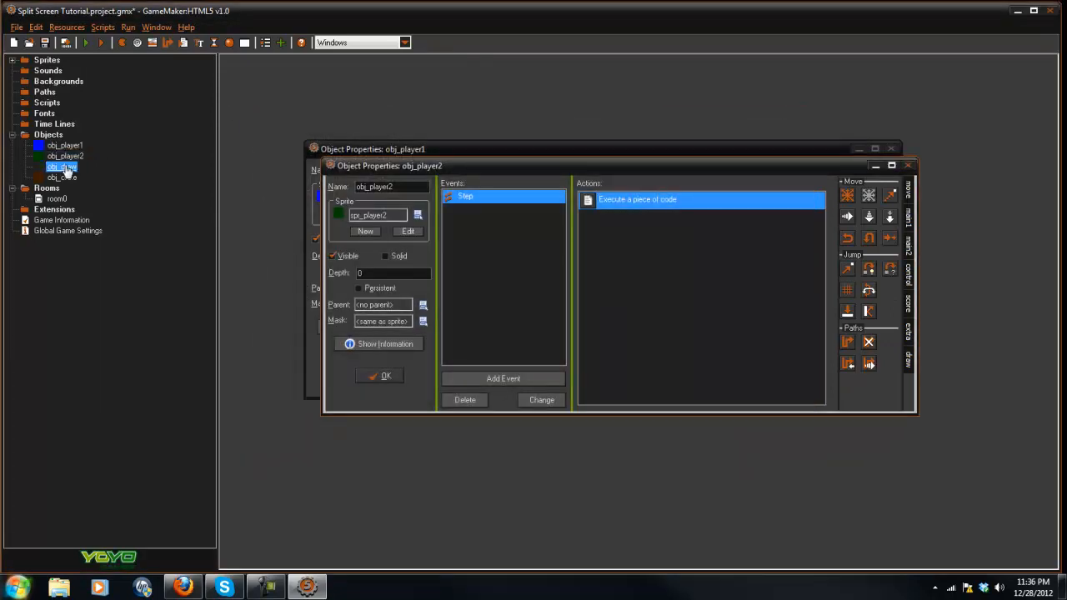
double_click(62, 167)
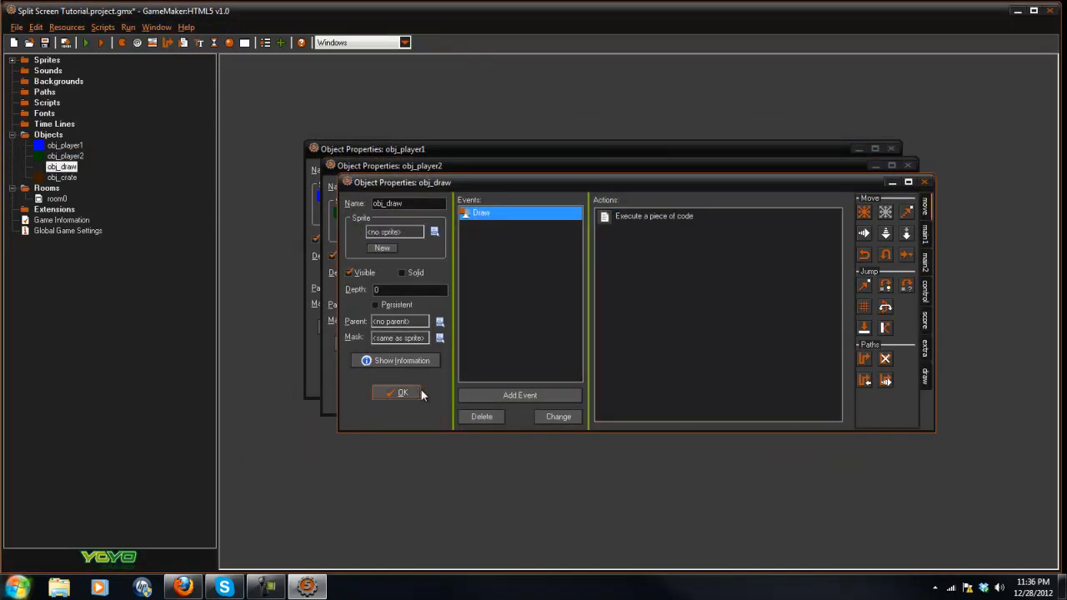
click(397, 393)
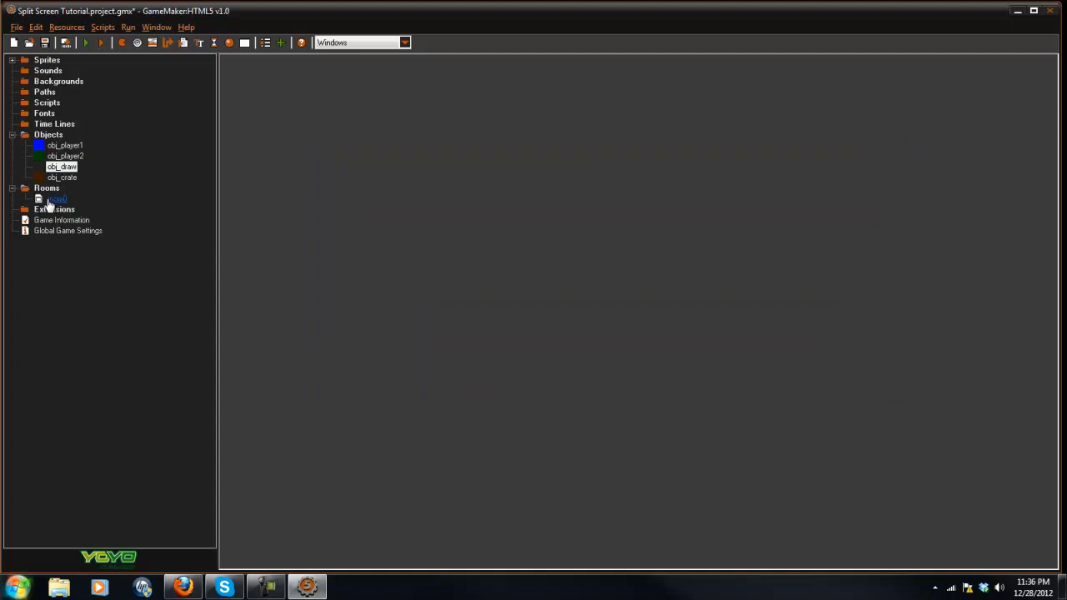
- Enable views in the room, make View 0 visible at start and have it follow obj_player1
double_click(57, 198)
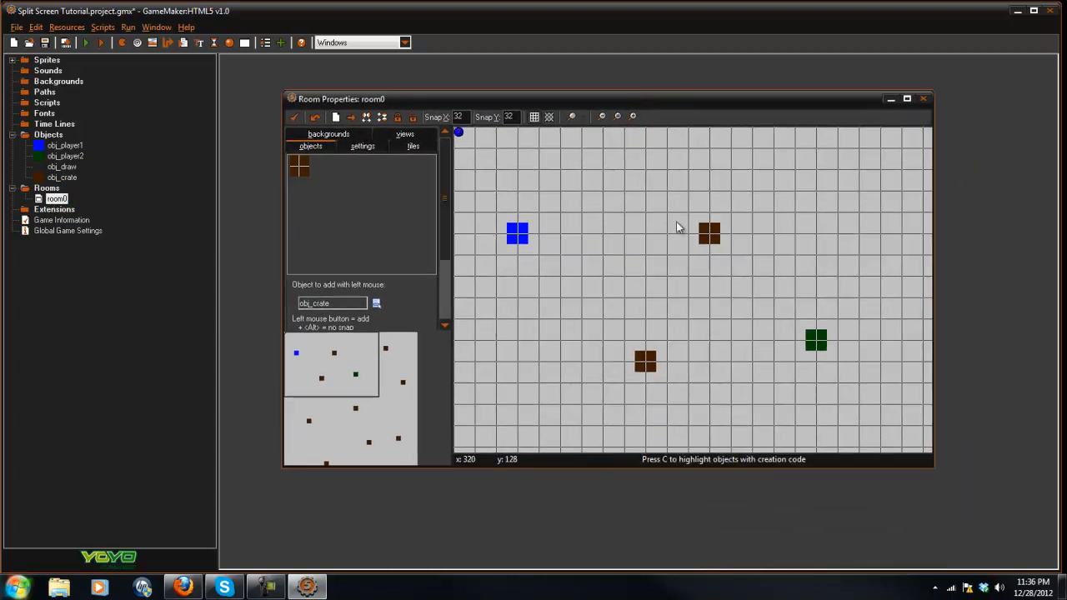
click(533, 116)
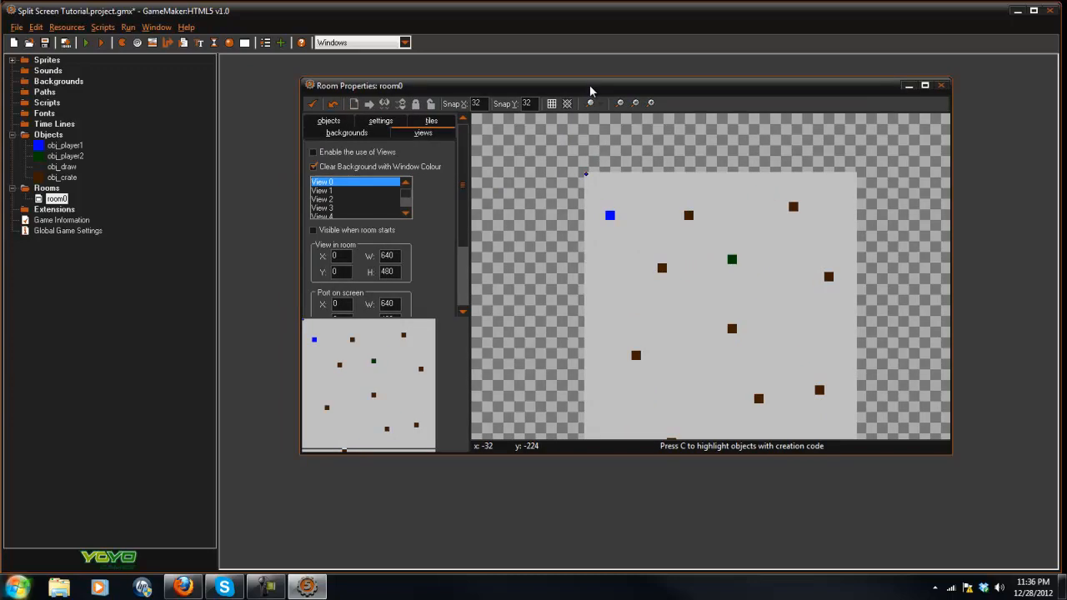
click(314, 151)
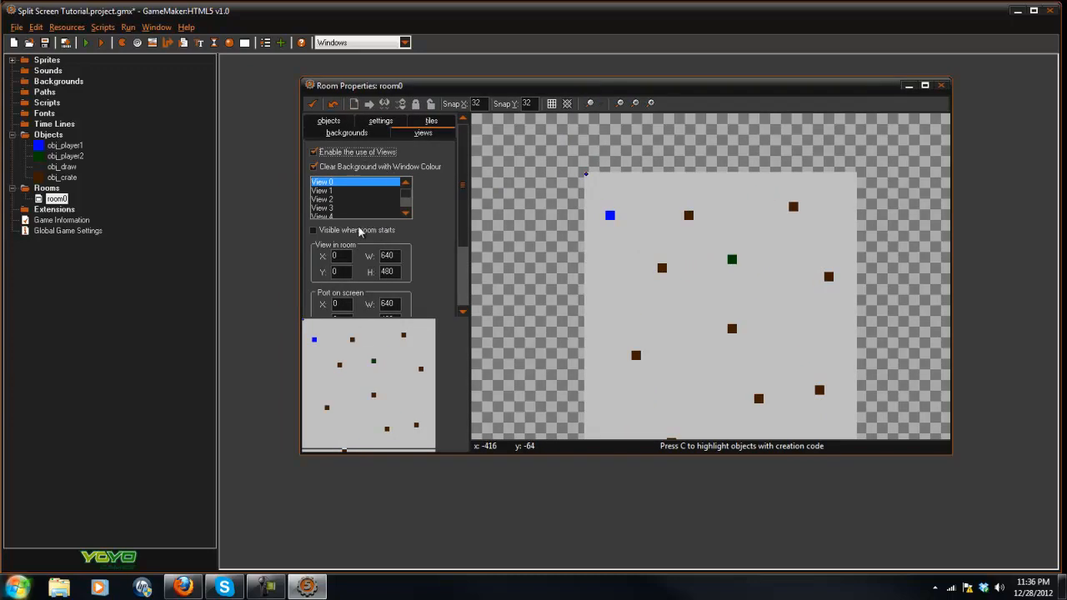
click(313, 230)
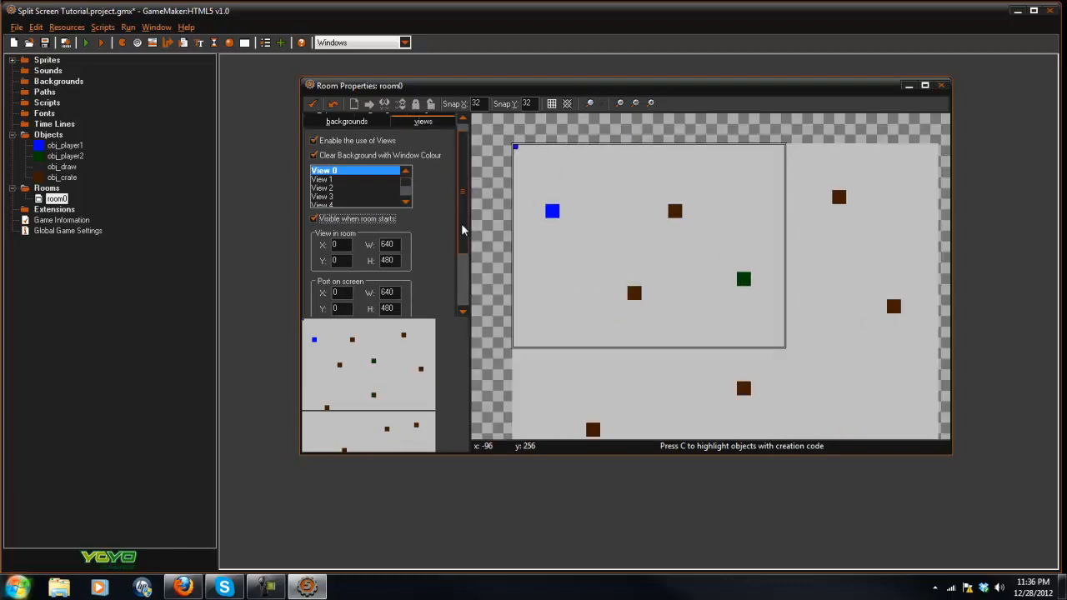
scroll(down, 3)
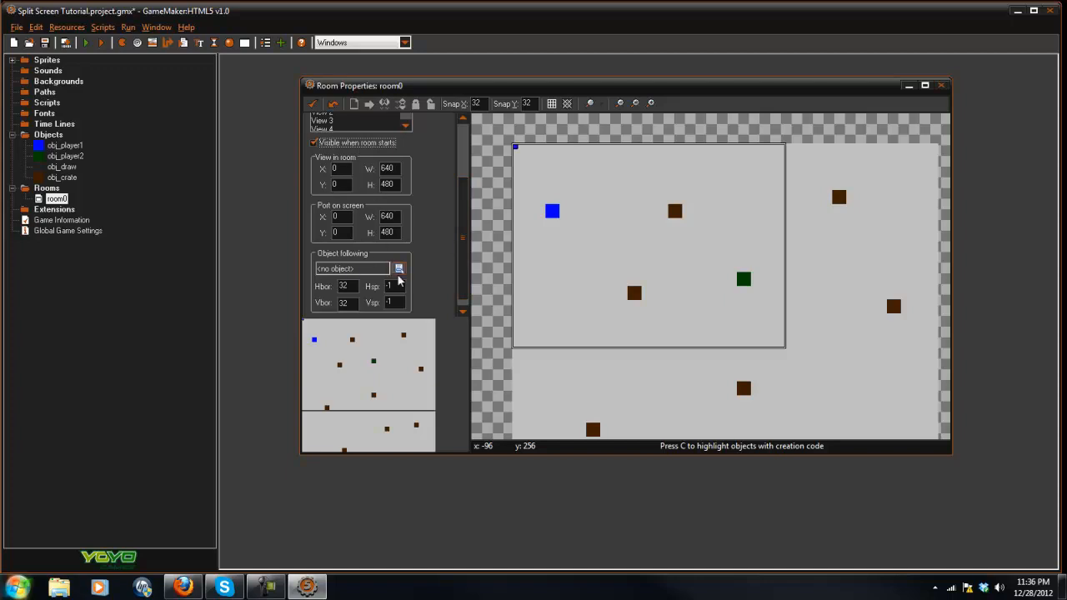
click(400, 267)
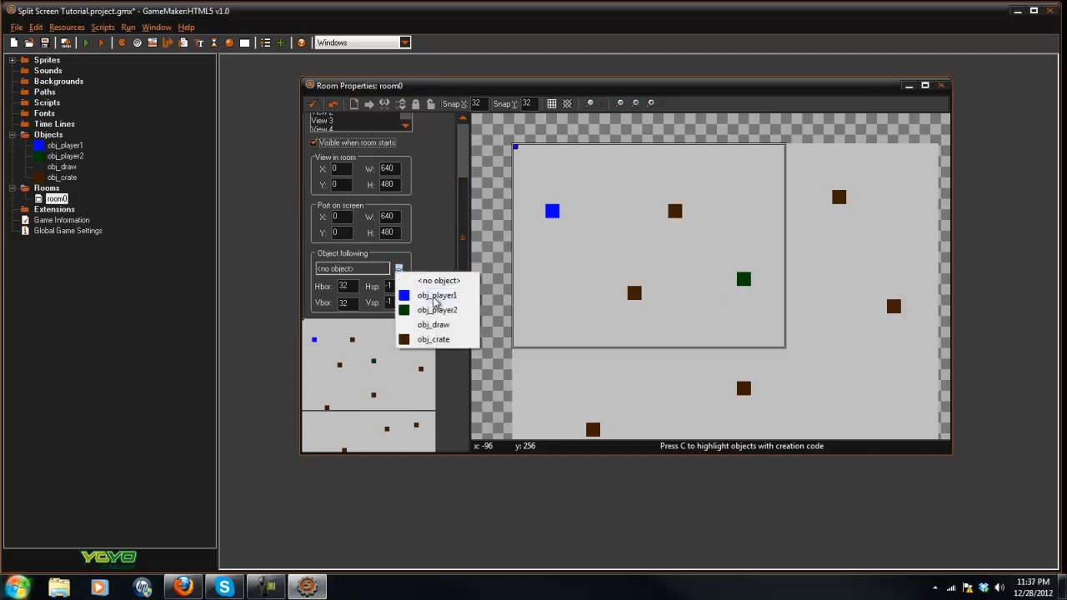
click(436, 295)
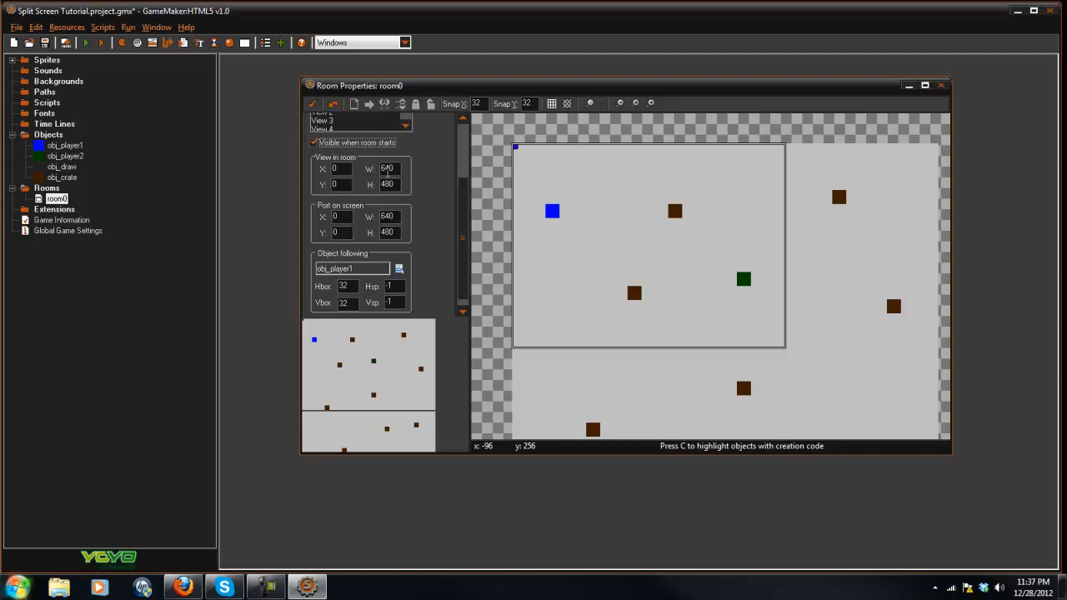
- Set View 0's view width and on-screen port width to 320
triple_click(387, 167)
text(320)
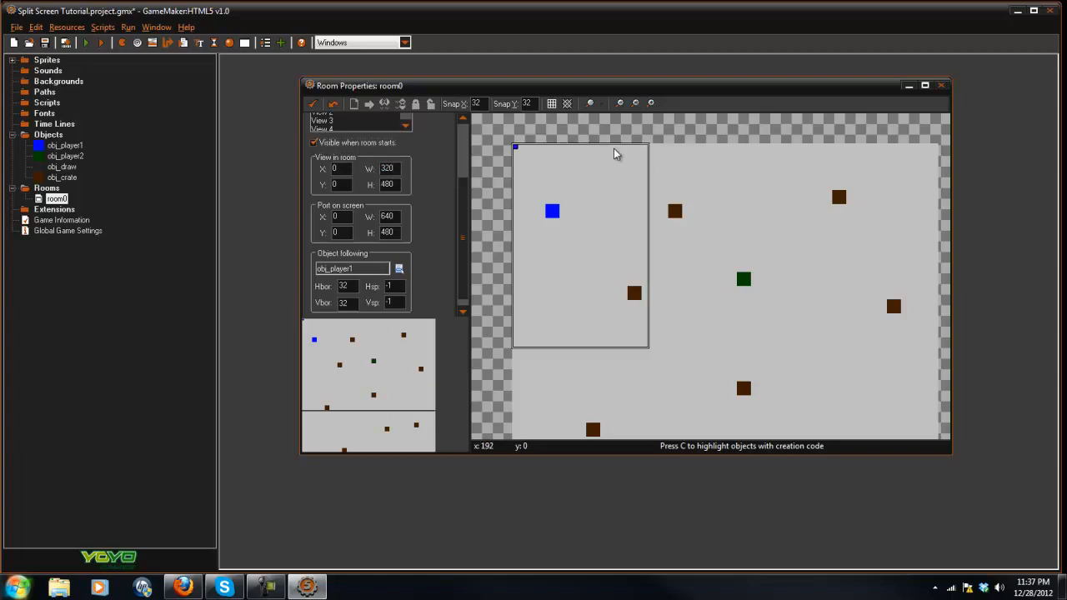
mouse_move(657, 292)
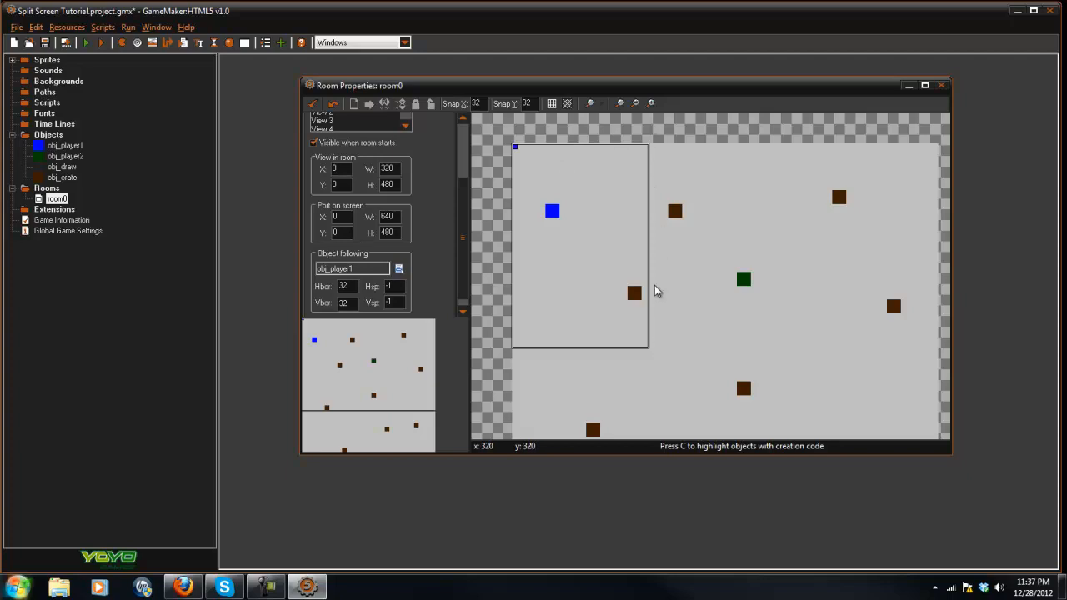
mouse_move(607, 211)
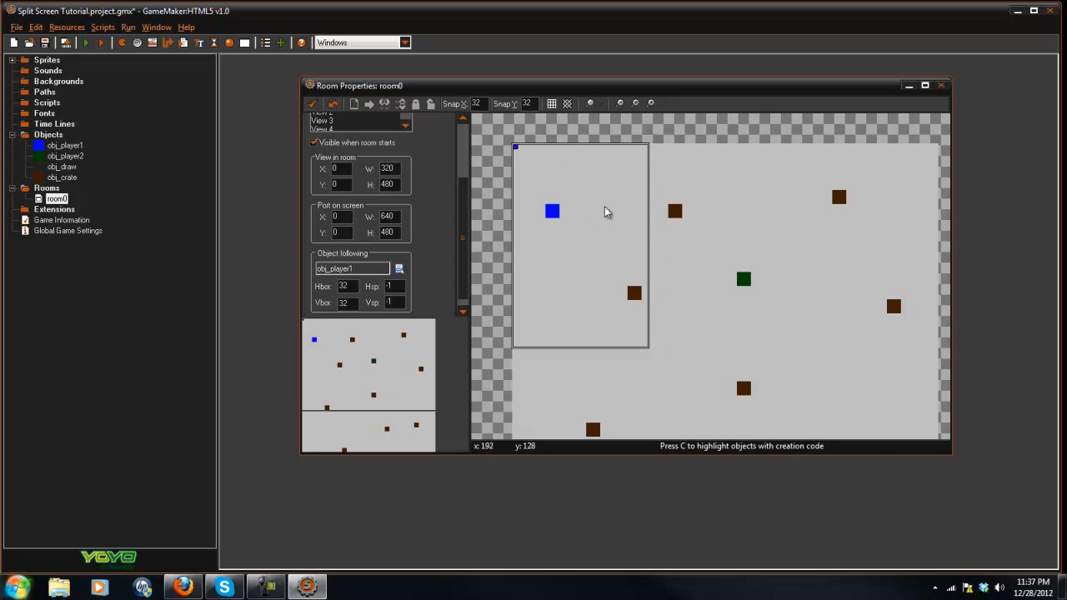
mouse_move(610, 207)
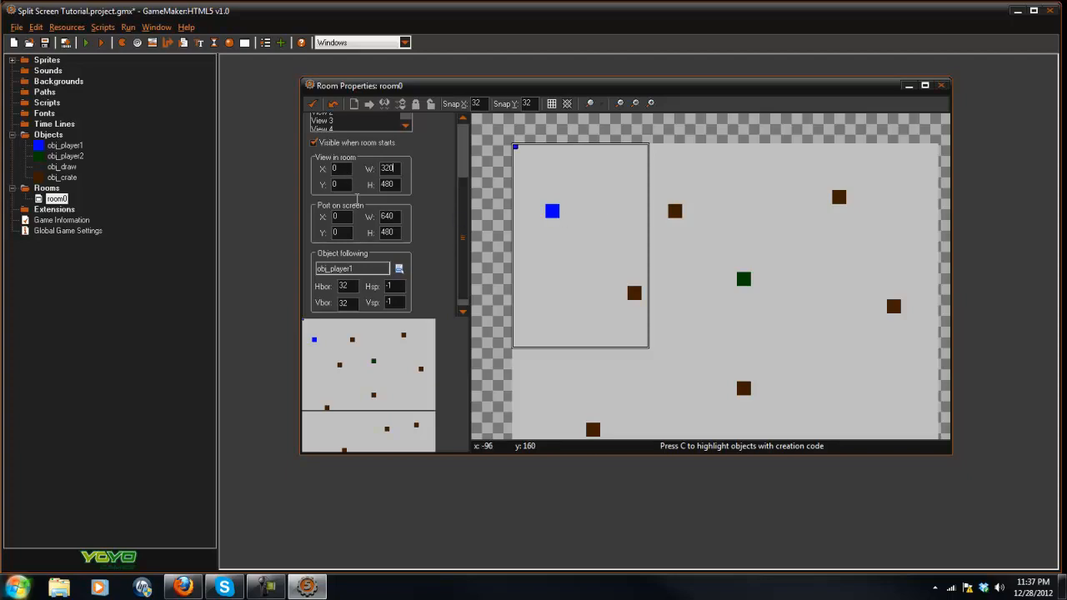
triple_click(387, 216)
text(320)
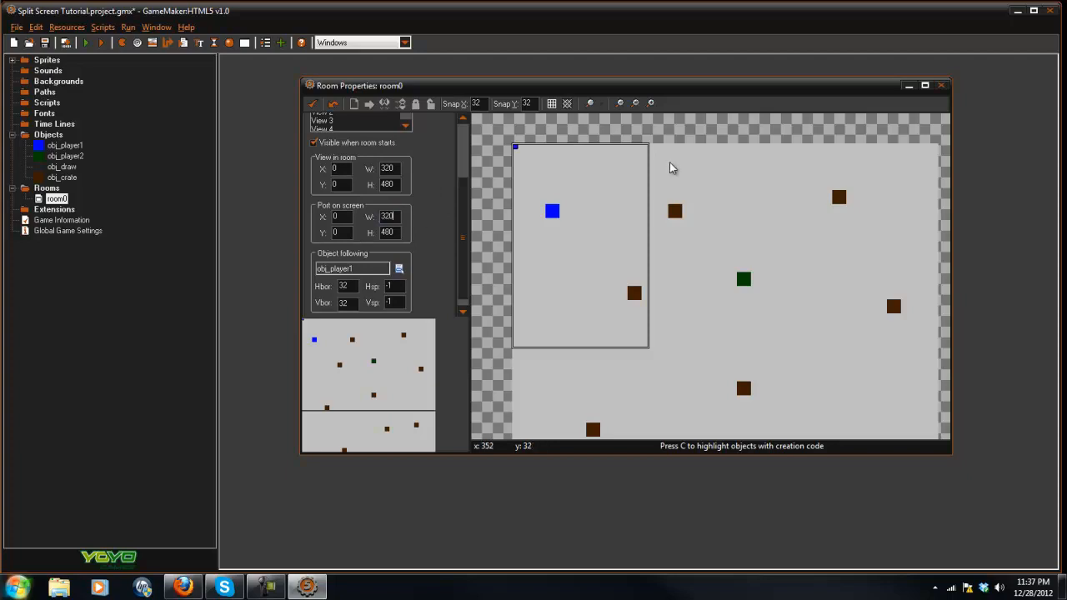
mouse_move(371, 297)
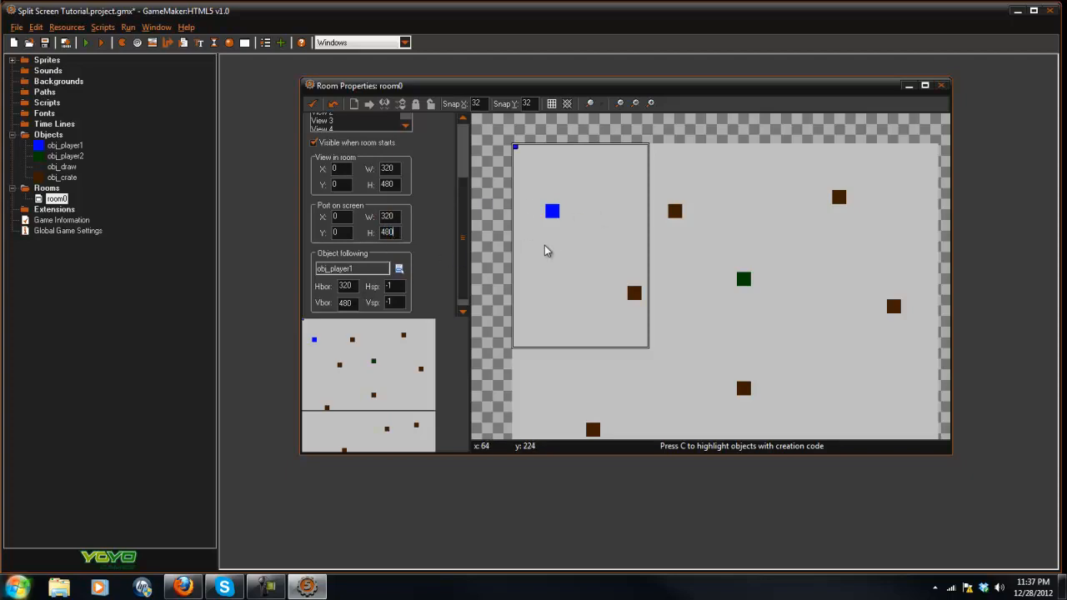
mouse_move(602, 228)
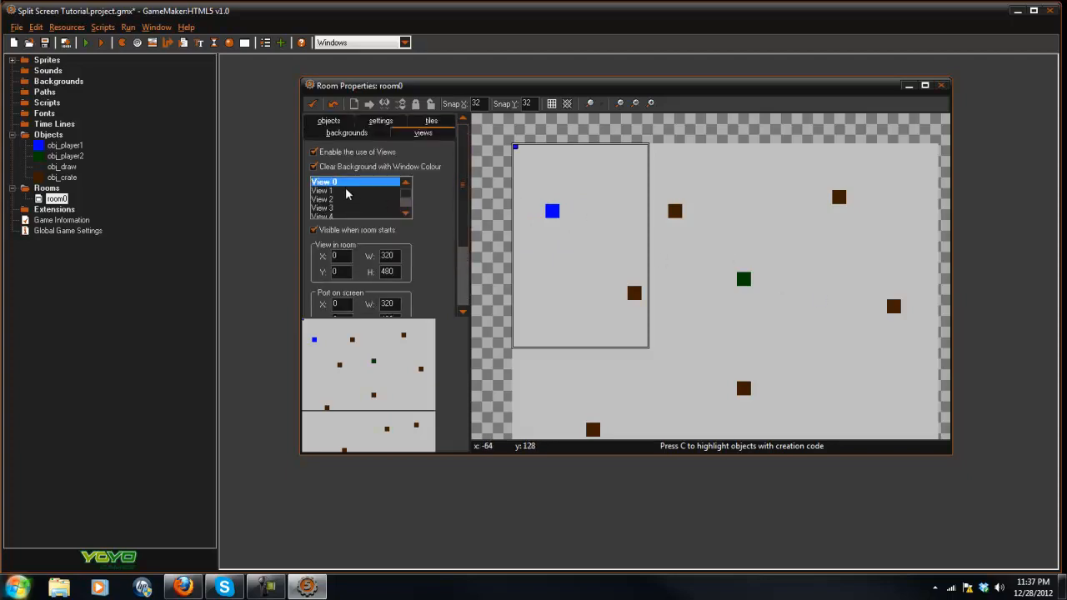
- Make View 1 visible with view X 320 W 320, port X 320 W 320, following obj_player2
click(324, 190)
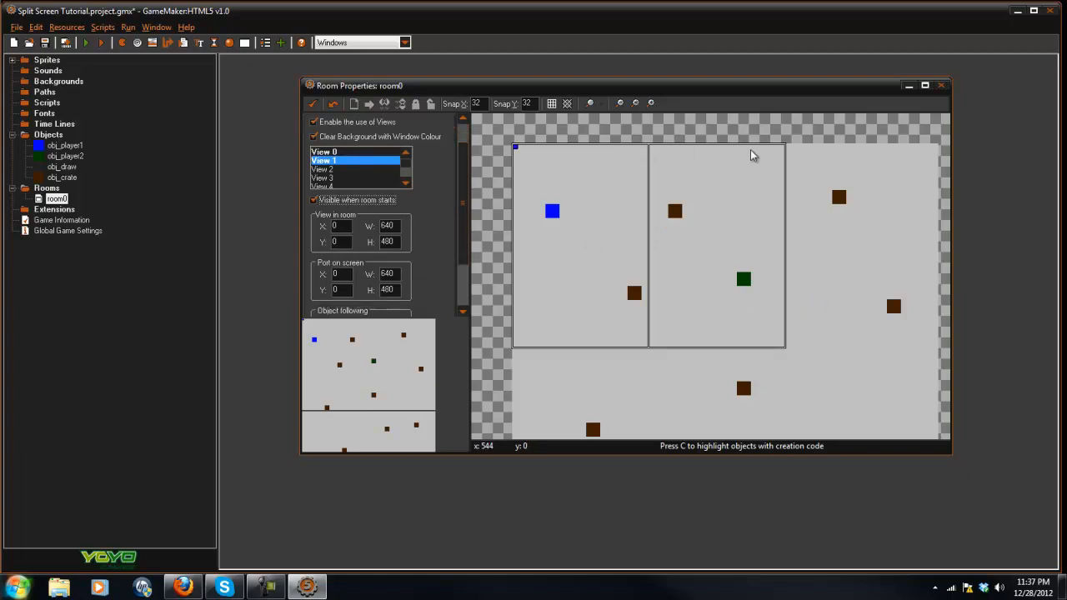
mouse_move(647, 183)
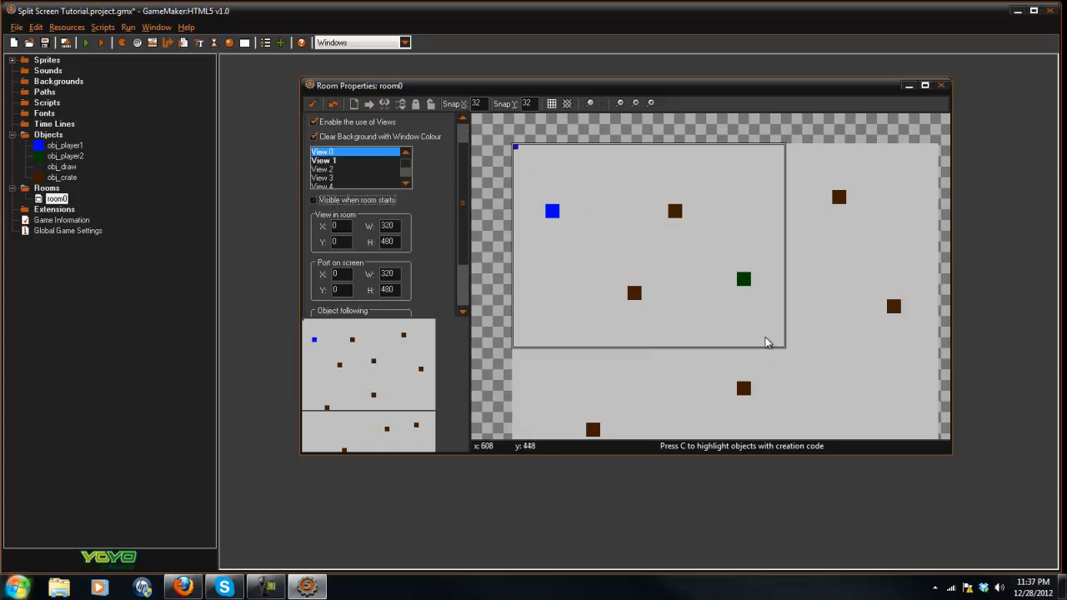
click(324, 150)
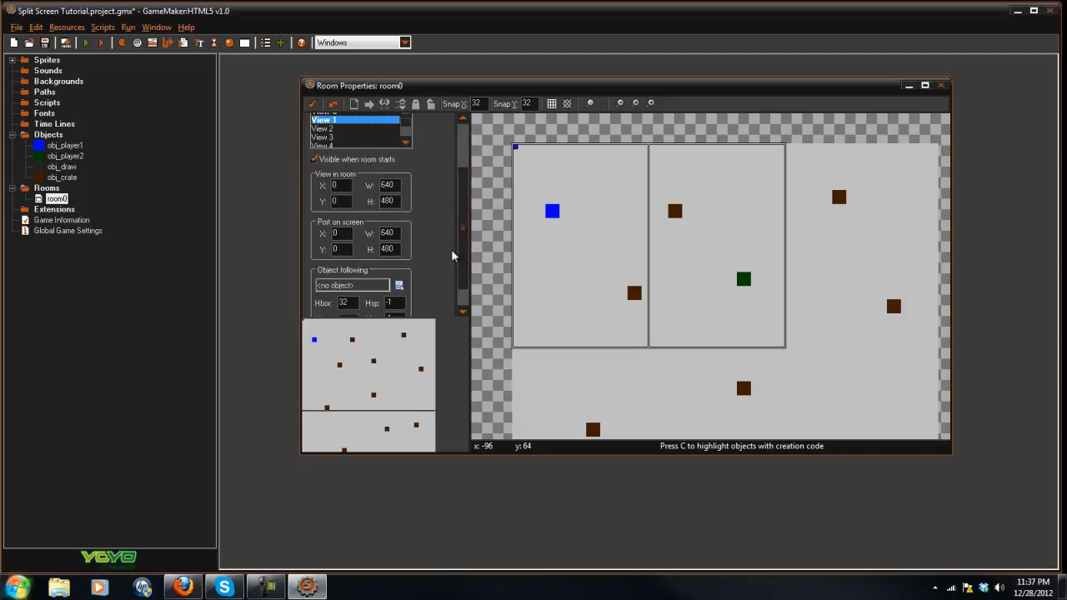
triple_click(387, 184)
text(320)
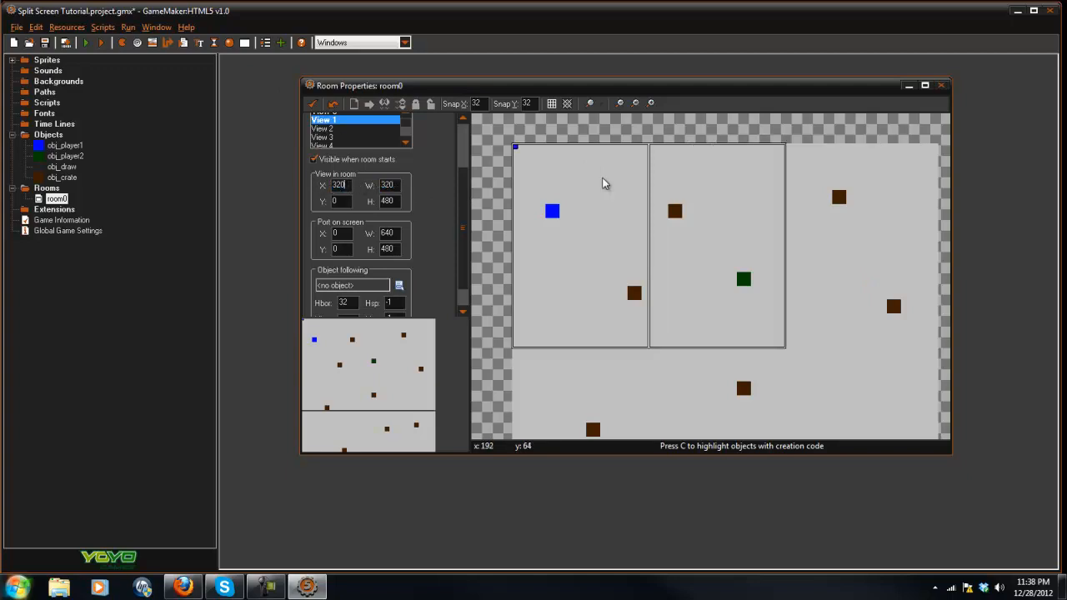
mouse_move(650, 150)
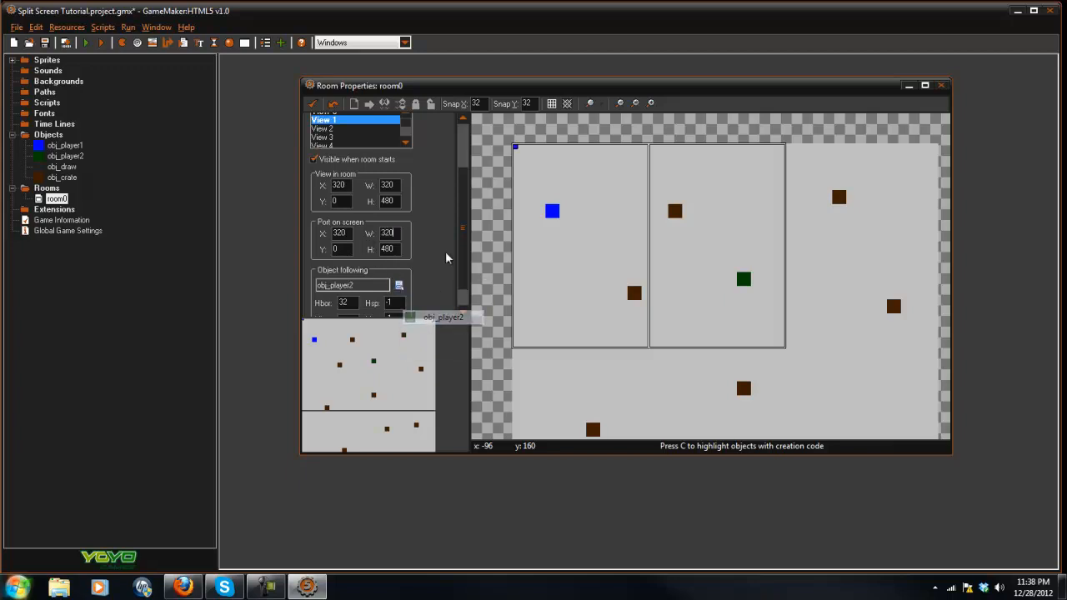
scroll(down, 3)
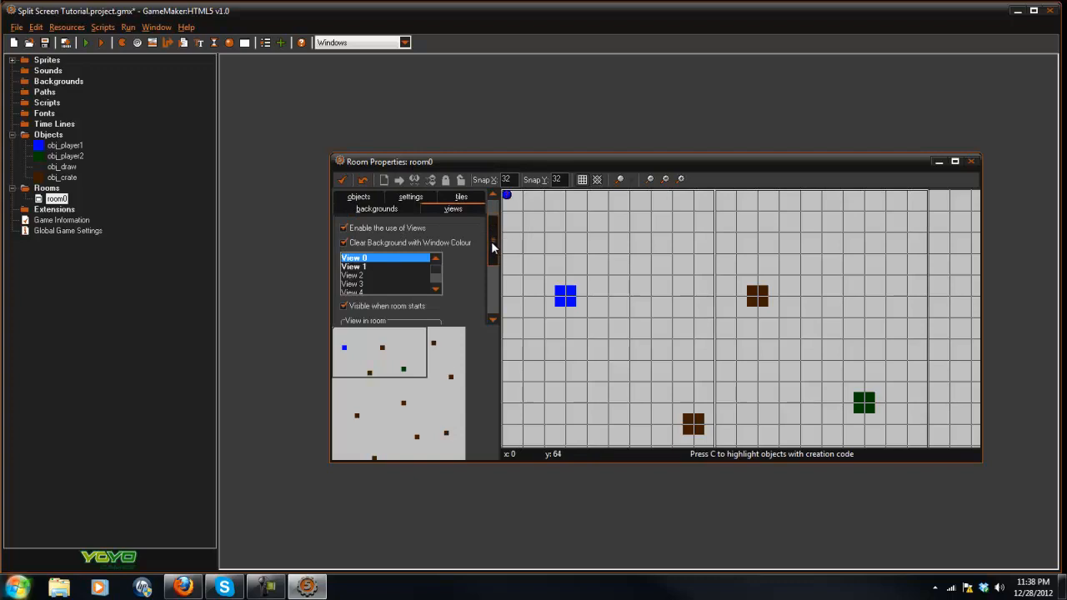
- Check the remaining view values and run the game showing the two halves side by side
scroll(down, 3)
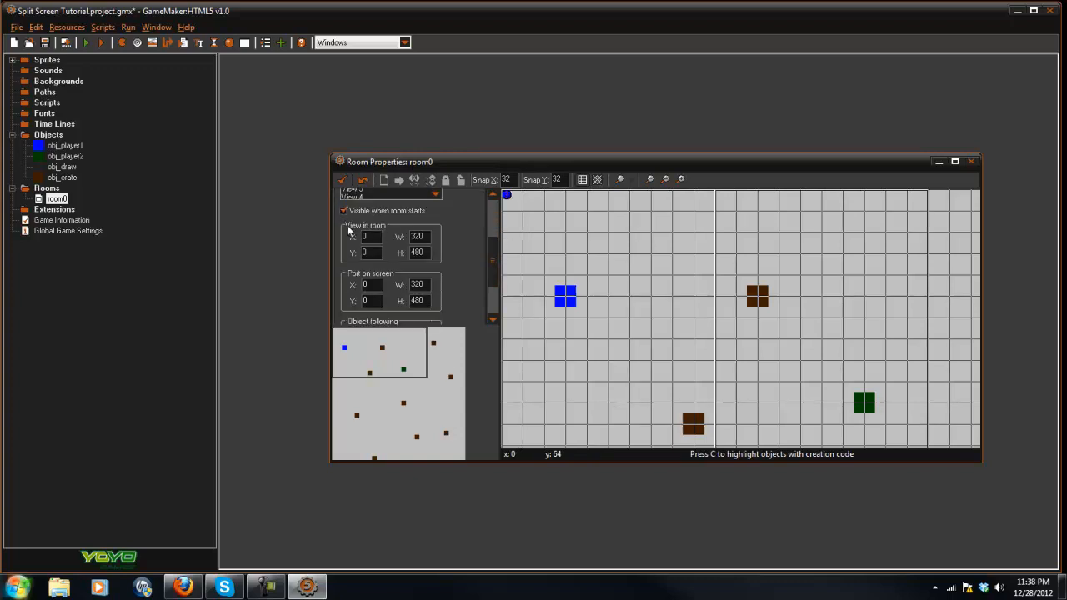
triple_click(417, 284)
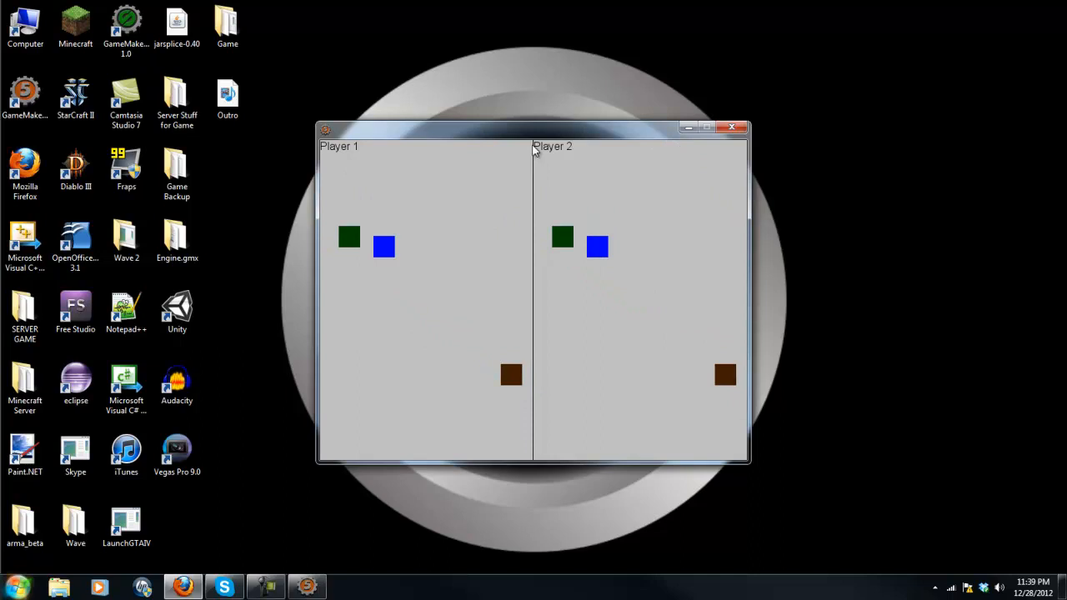
- Add an opening brace on a new line after if(view_current==0) in the Execute Code window
click(741, 127)
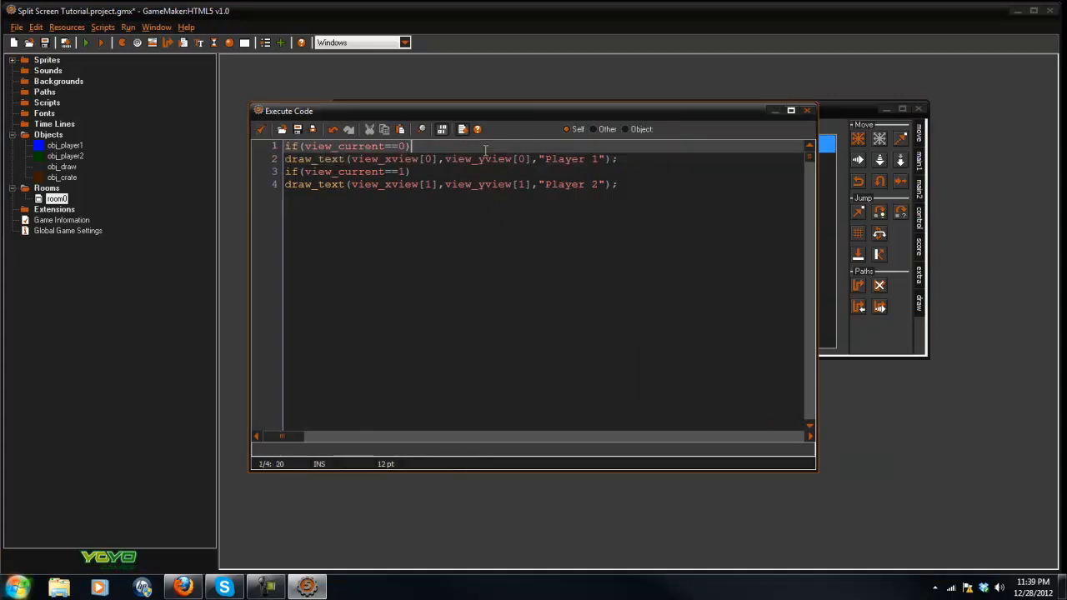
text({)
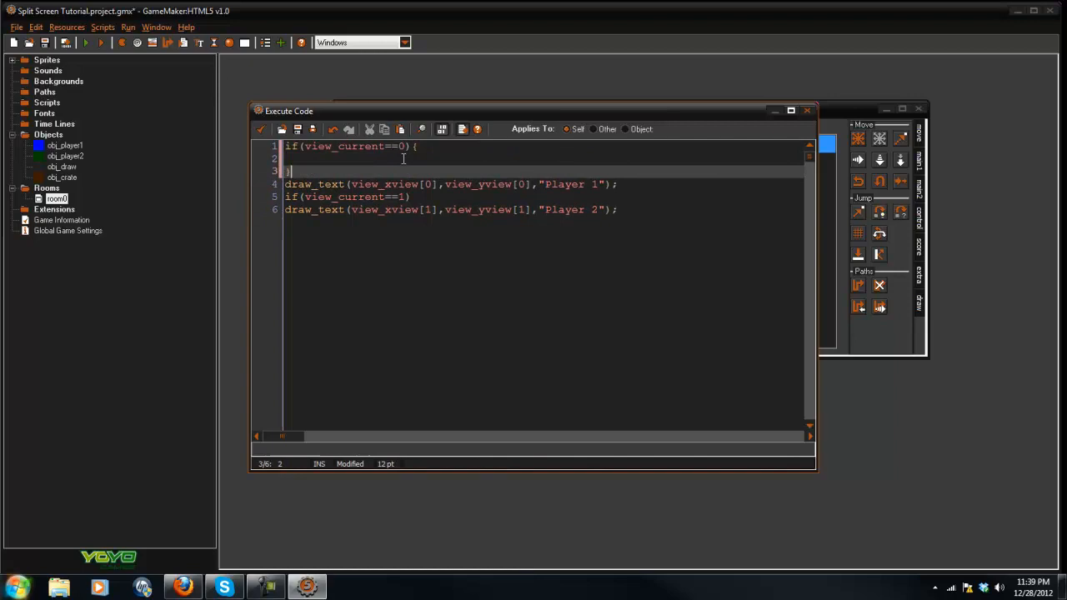